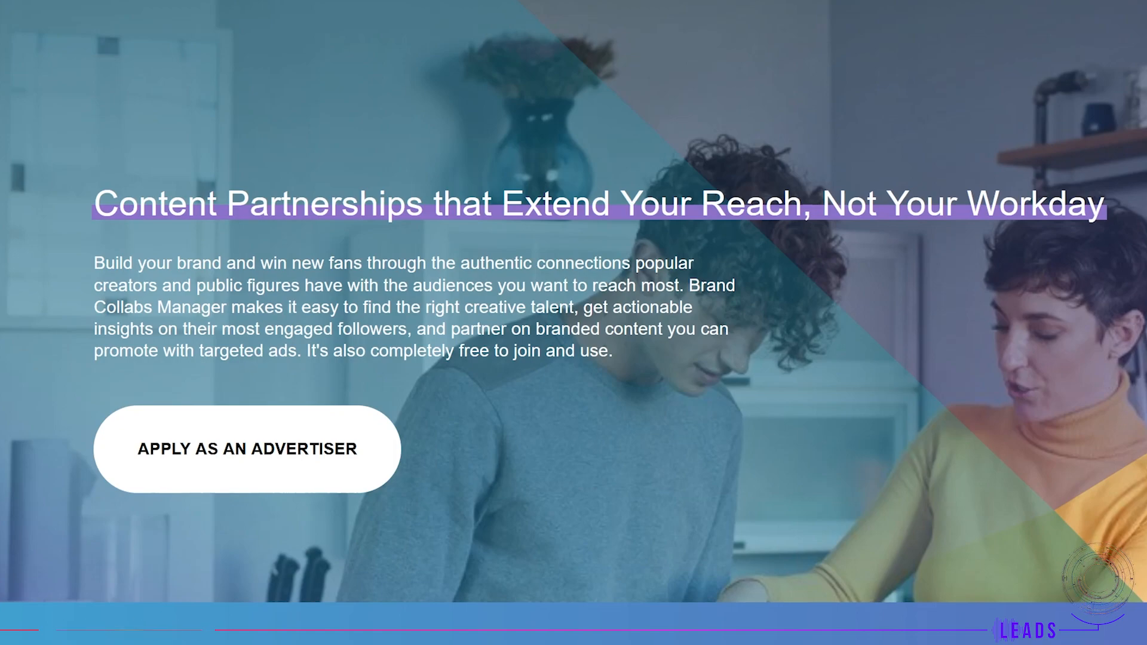
Step: Start creating a new Facebook Page from the Create menu in the top bar
click(939, 28)
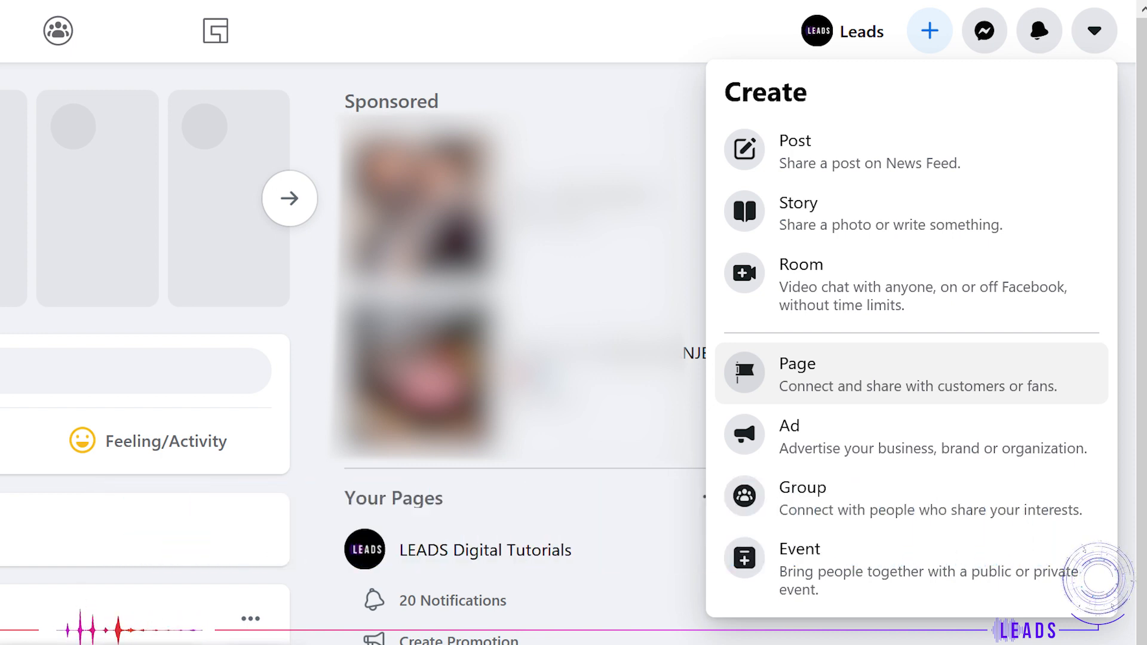
click(797, 363)
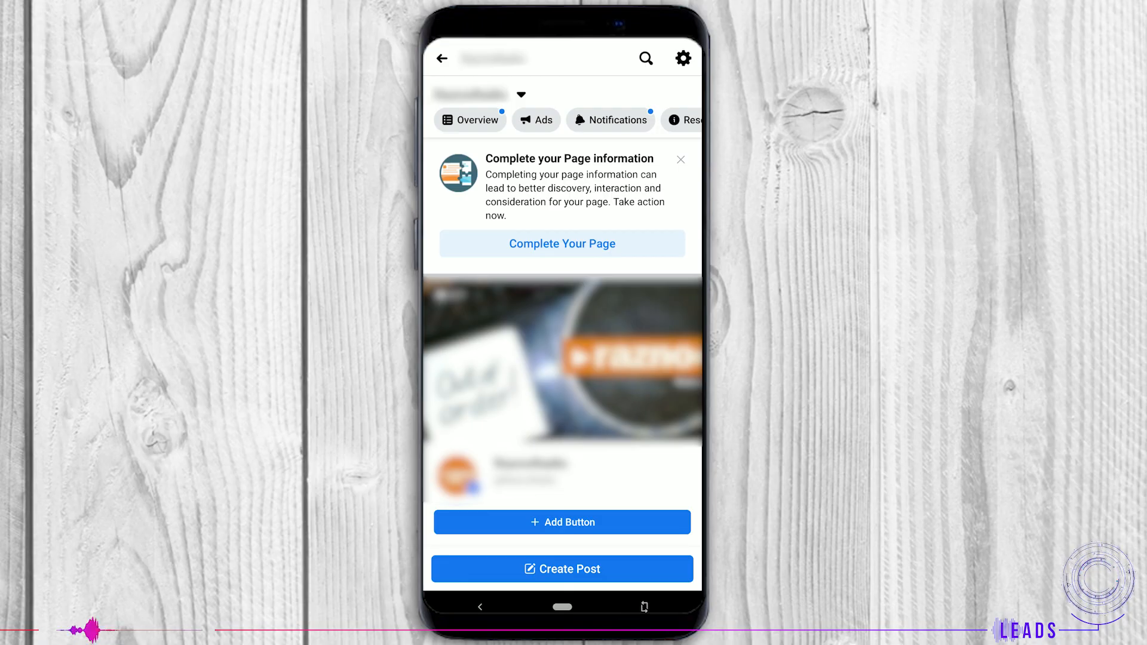
Step: Bring up the Page's Settings list via the gear icon and enter one of its sections
click(683, 57)
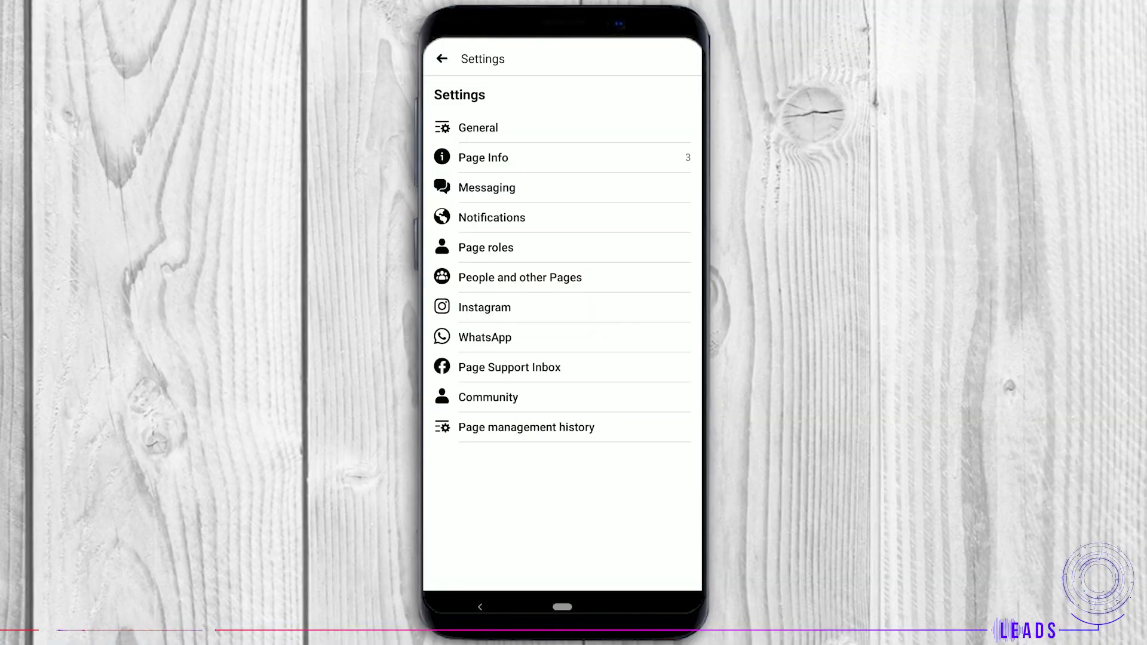
click(484, 308)
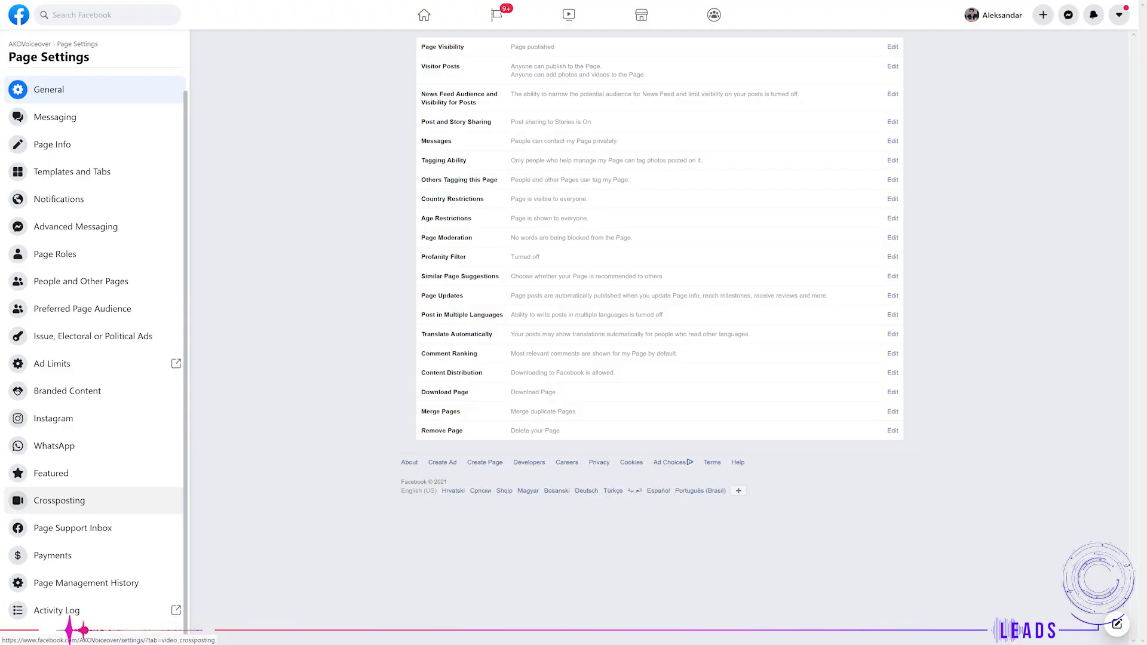
click(59, 500)
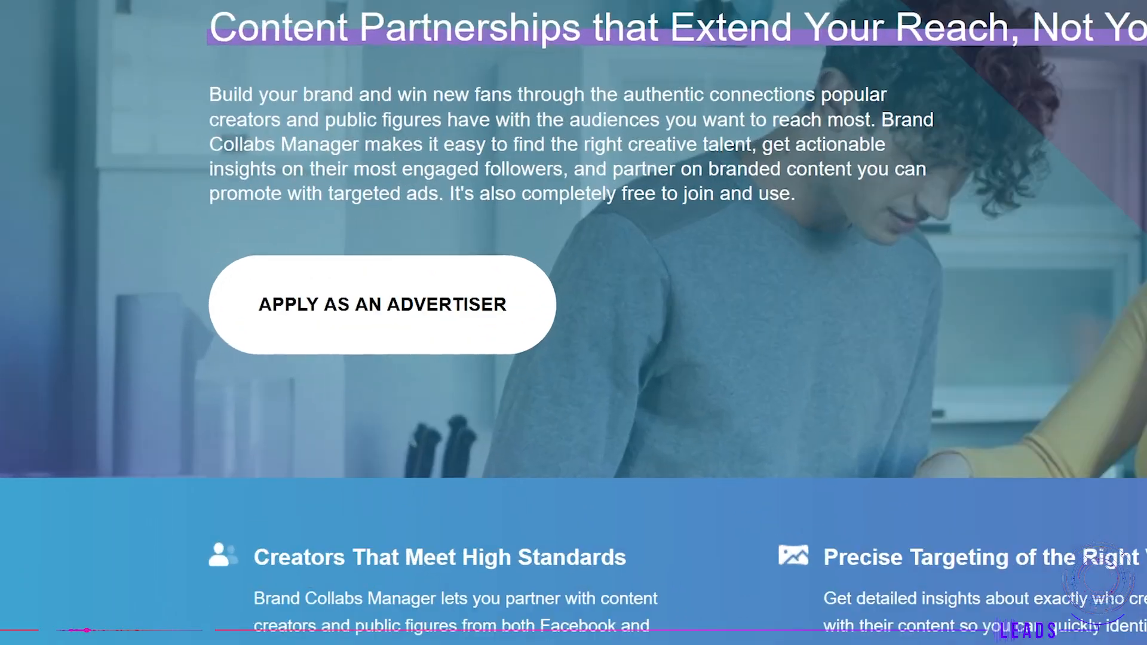
Step: Bring the advertiser overview and benefits into view on the Brand Collabs Manager landing page
click(380, 305)
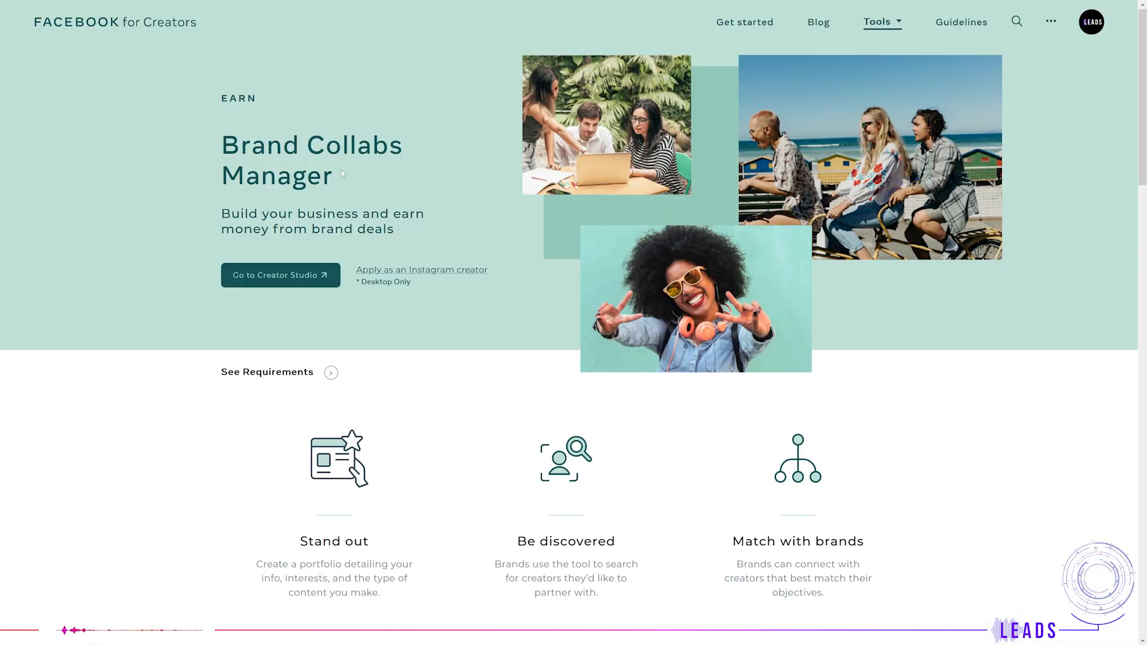
Step: Enter Creator Studio, reach Brand Collabs Manager under Monetization and view Partnerships
click(276, 275)
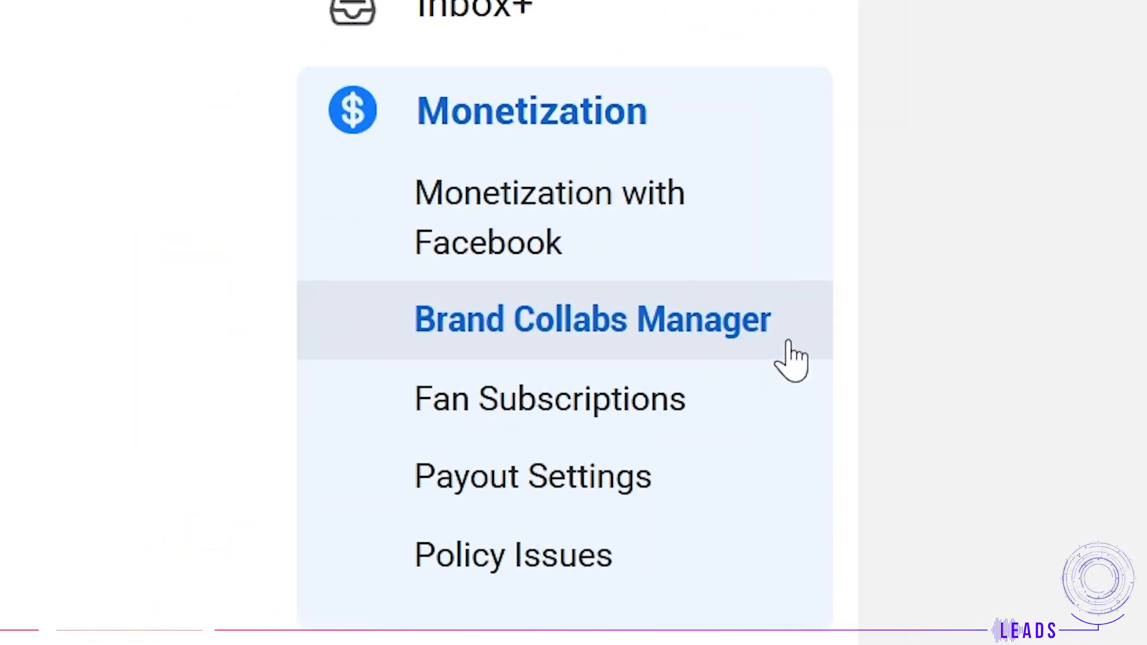
click(593, 321)
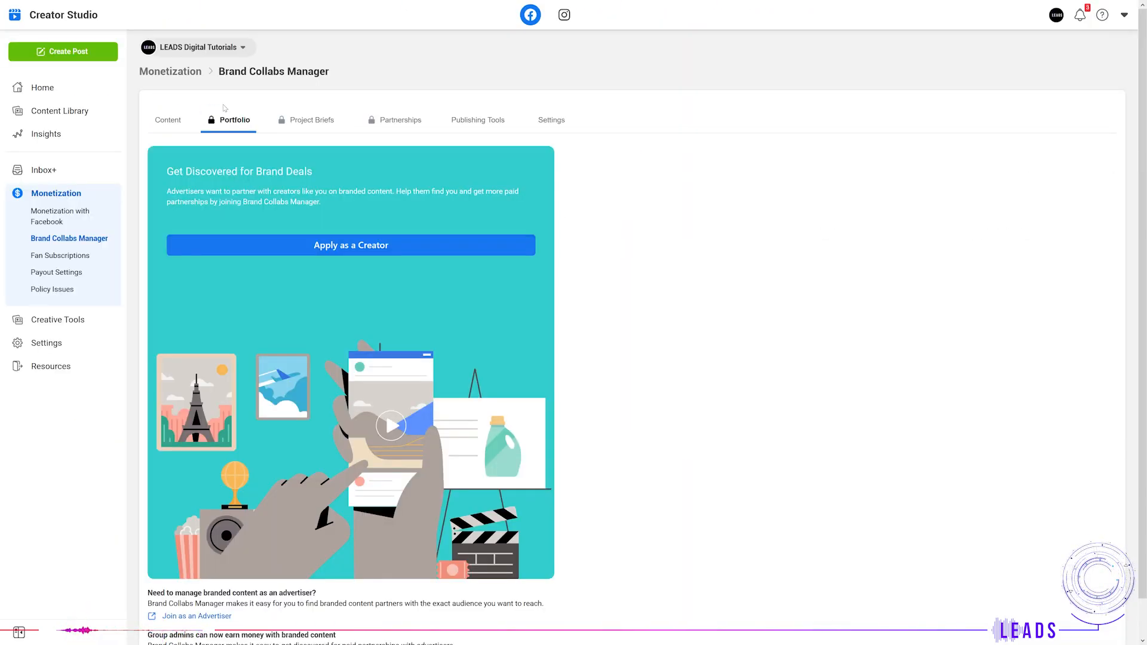
click(401, 120)
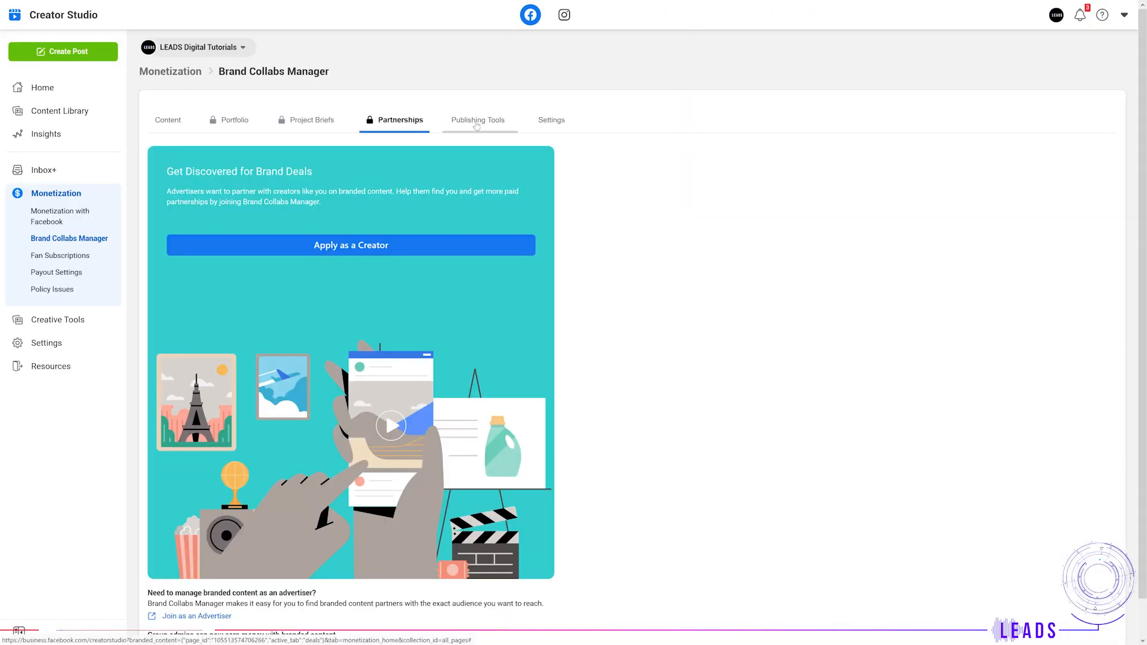
Step: Look through Publishing Tools and Settings, then return to the Portfolio section
click(551, 120)
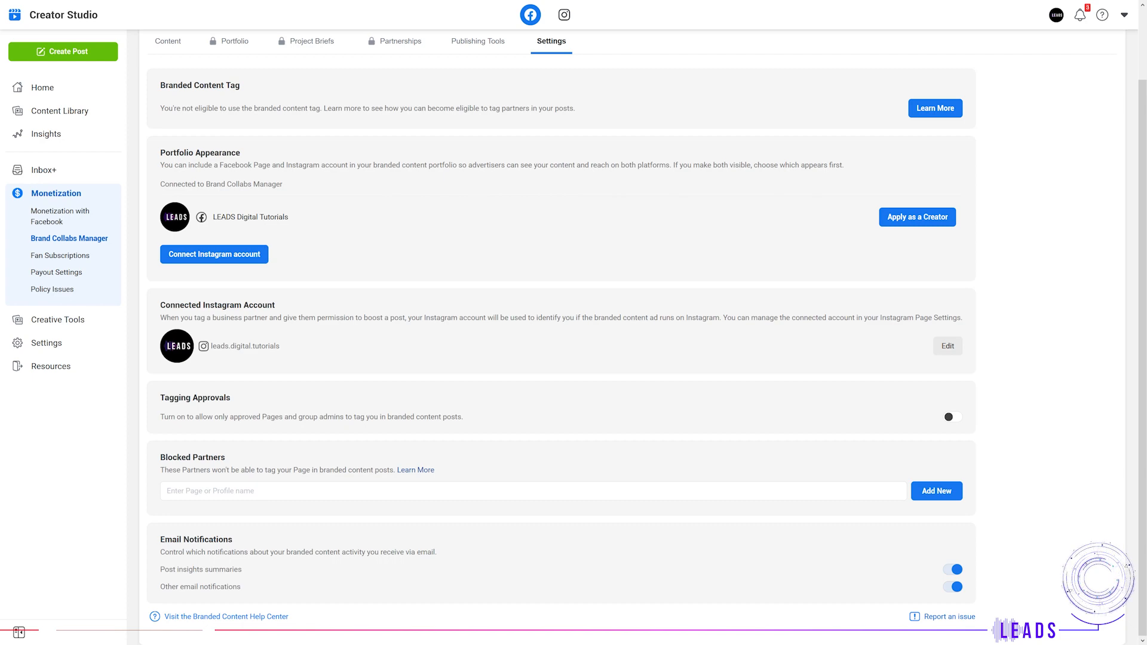
click(229, 41)
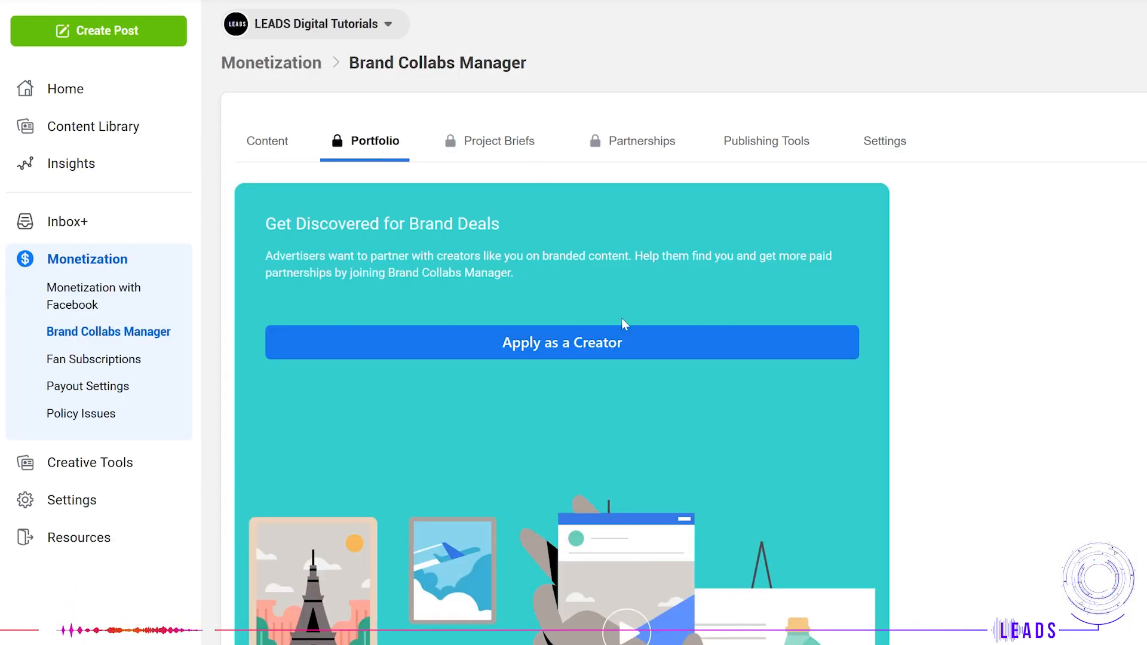
click(562, 343)
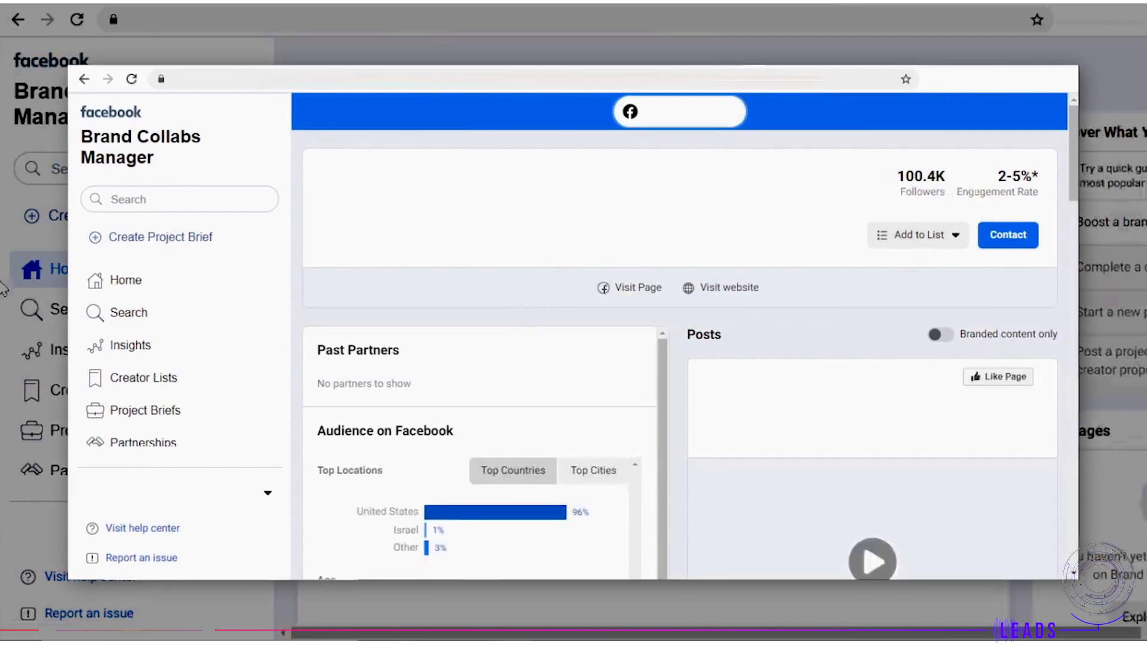
Step: Review the creator's audience locations, ages and gender, then return Home and reach Insights
scroll(down, 3)
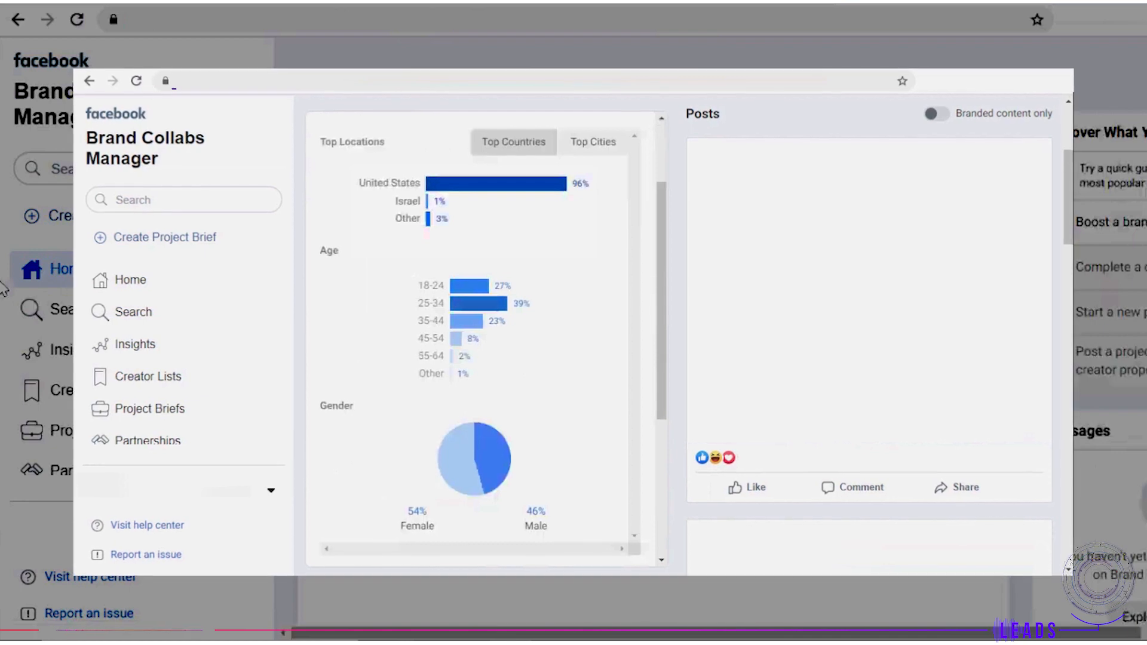
click(138, 281)
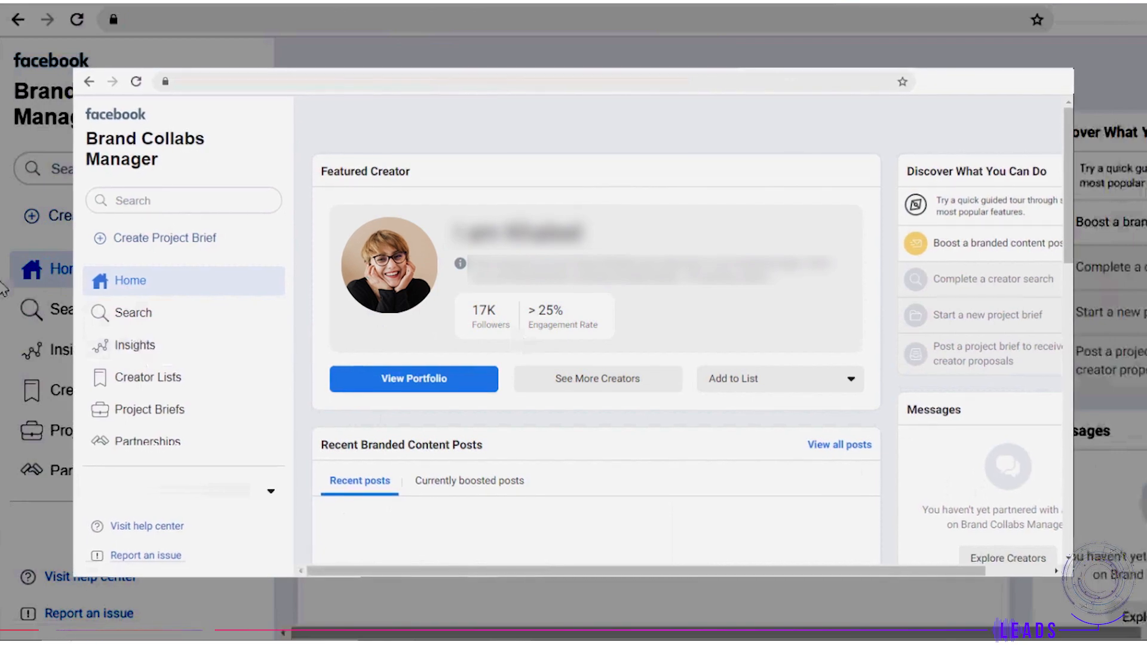
click(414, 379)
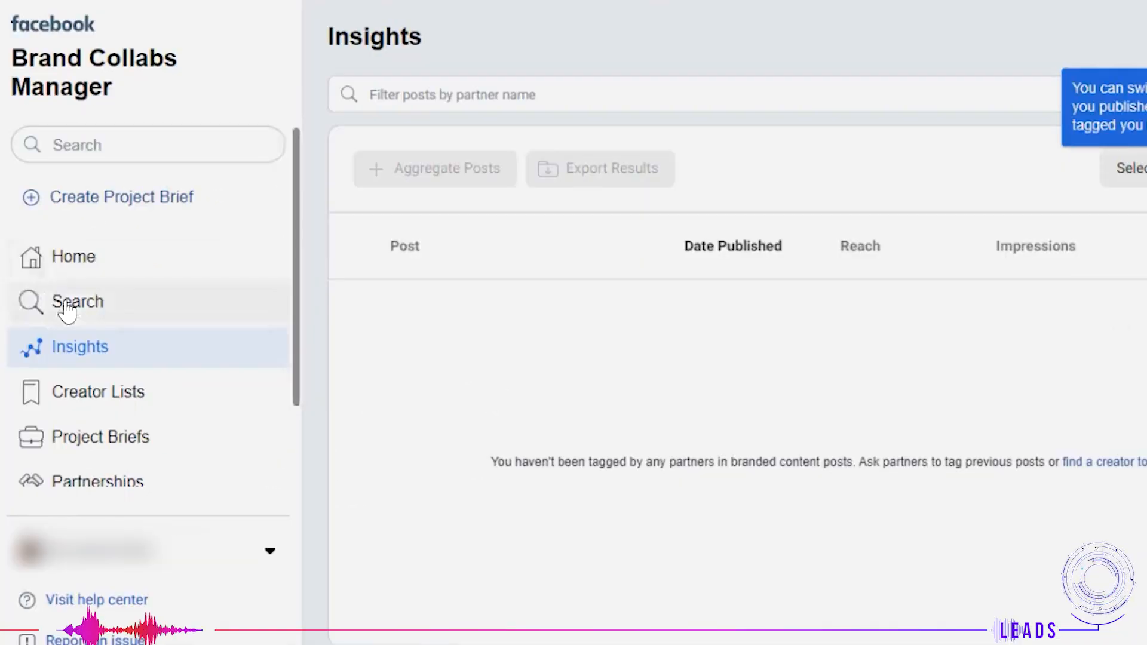
Step: Go through the left navigation sections and land on Creator Lists of saved creators
click(77, 301)
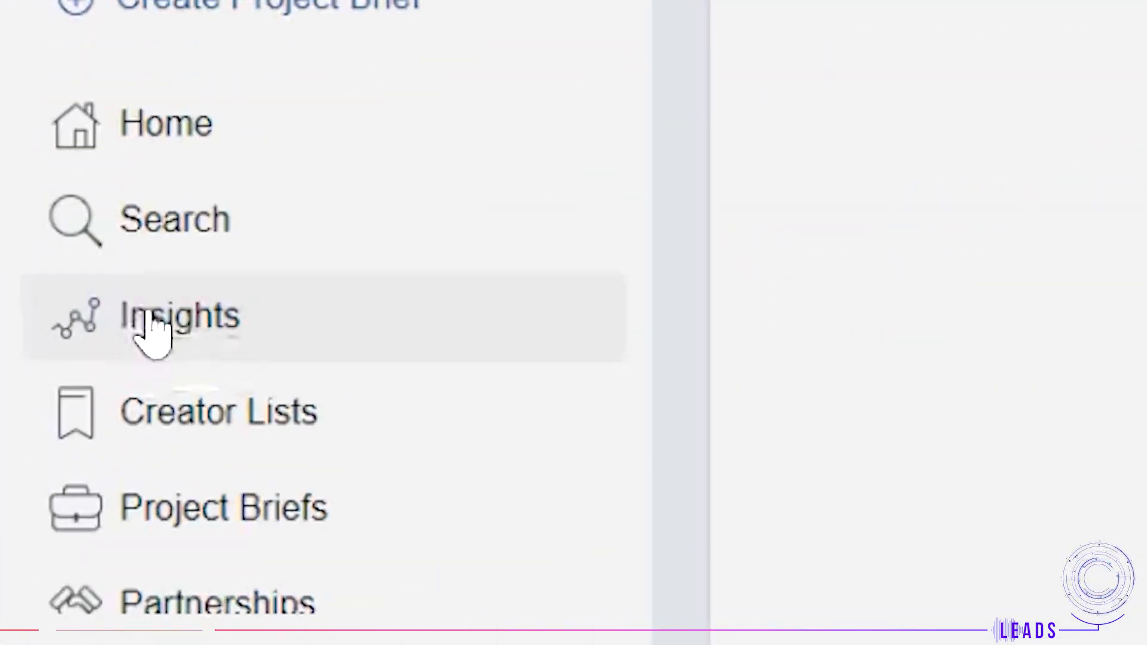
click(178, 315)
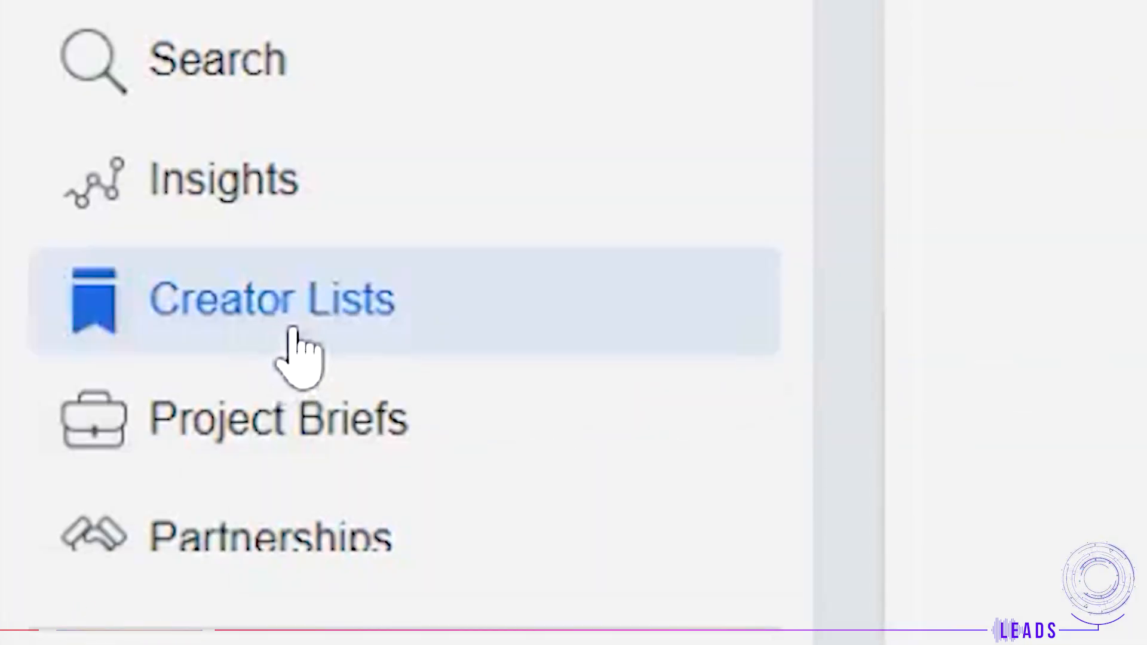
click(271, 299)
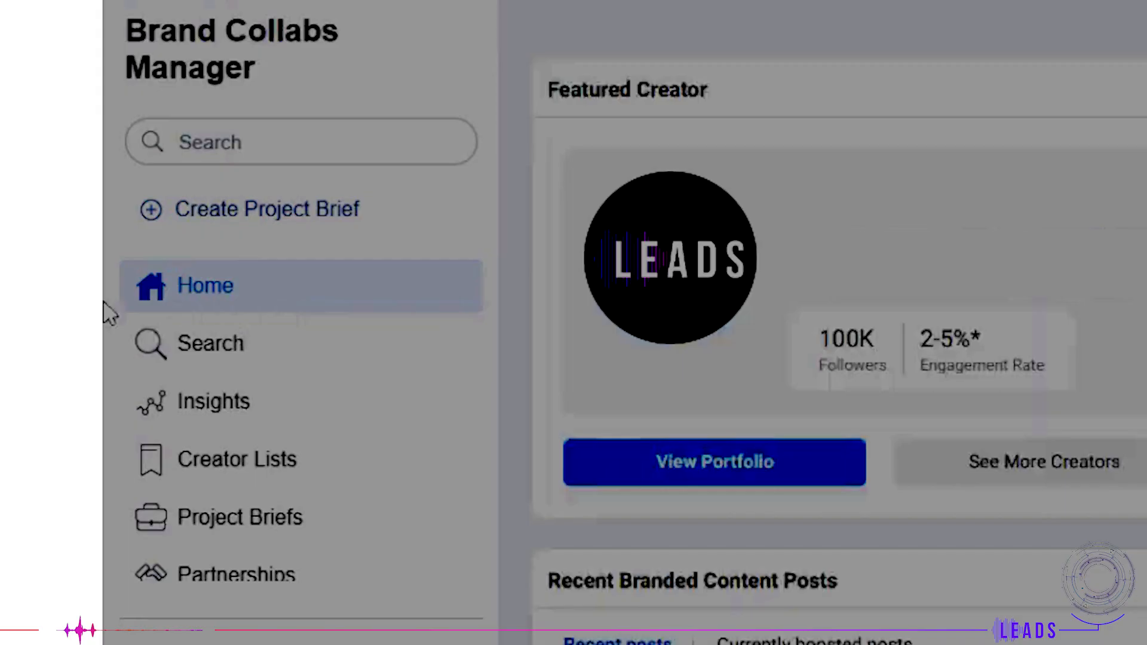
Step: View the featured creator's portfolio with followers, engagement and audience locations, then go Home
click(713, 461)
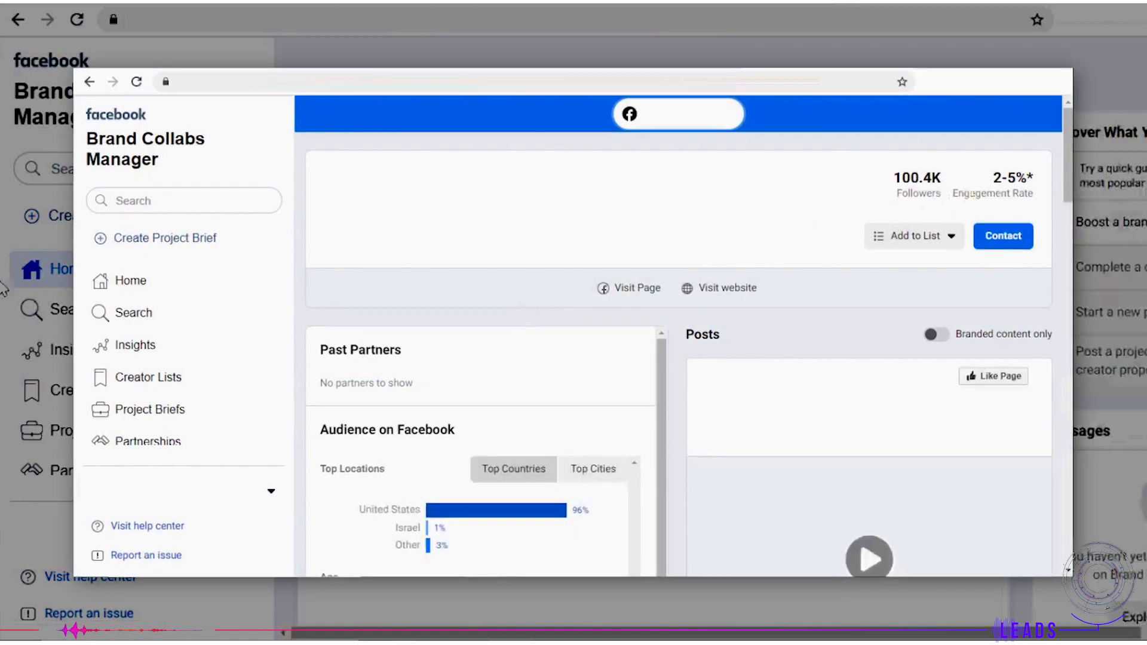
scroll(down, 3)
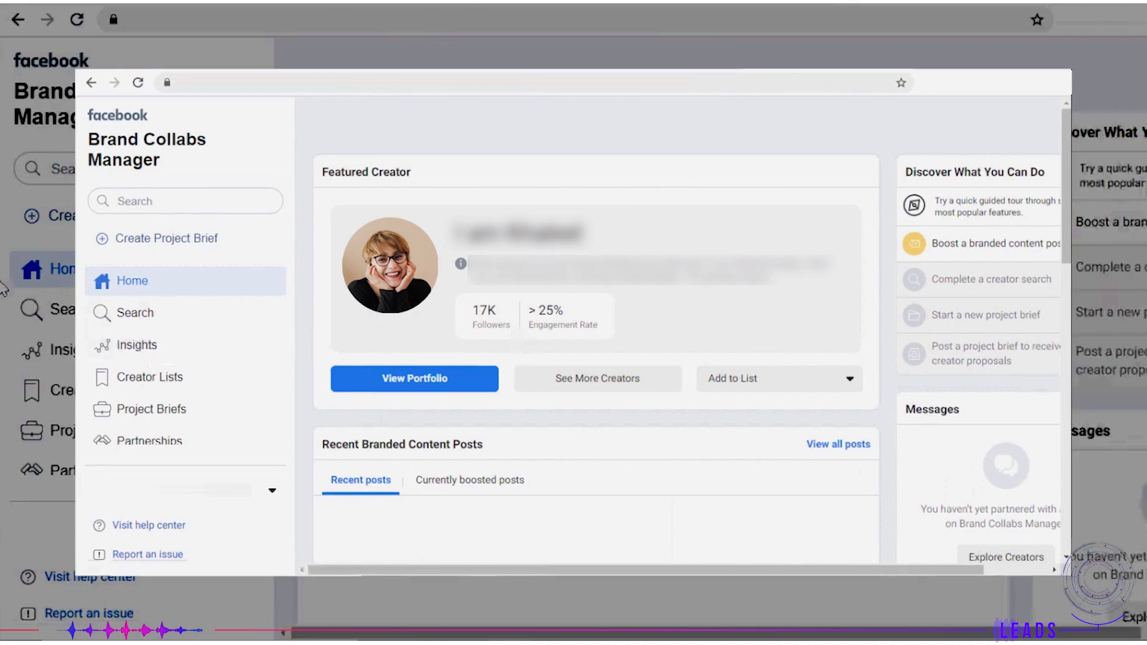
click(414, 379)
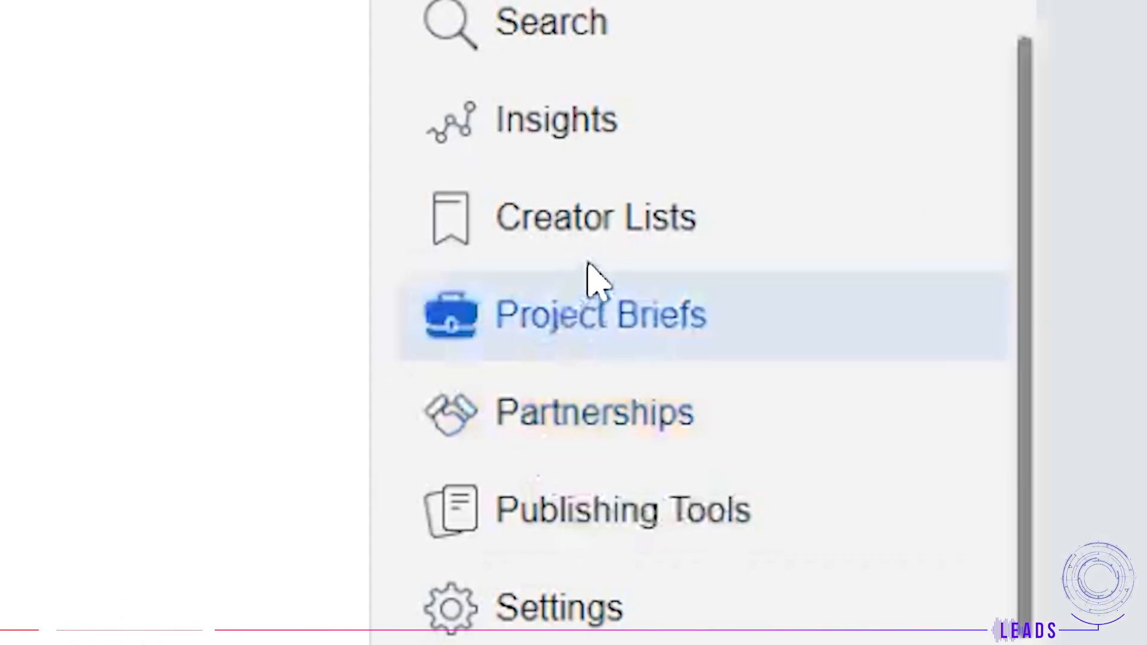
Step: Go through Project Briefs on the way to Publishing Tools listing posts needing tags
click(600, 314)
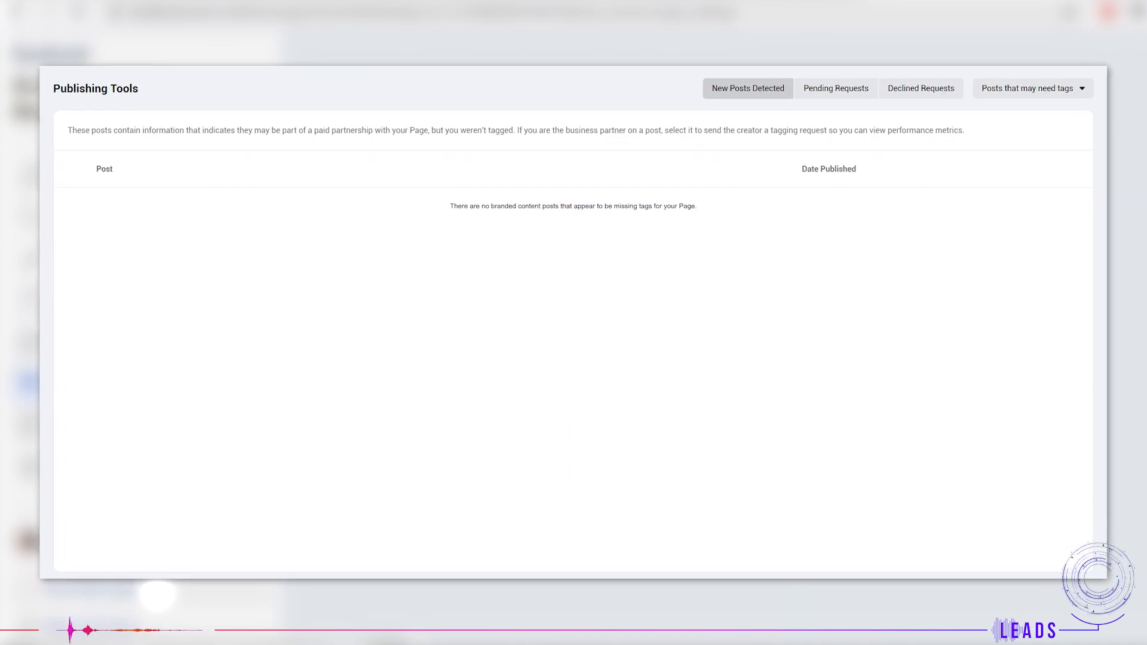
click(1032, 87)
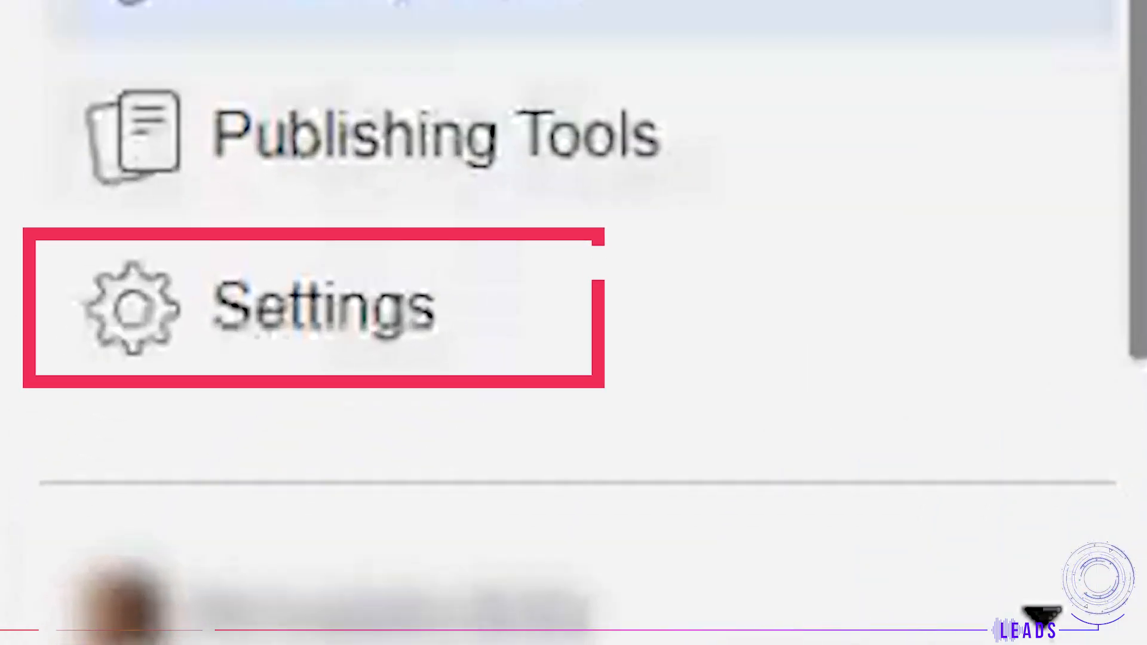
Step: Enter Settings and review Ad Permissions, Branded Content Tag and Tagging Approvals
click(315, 307)
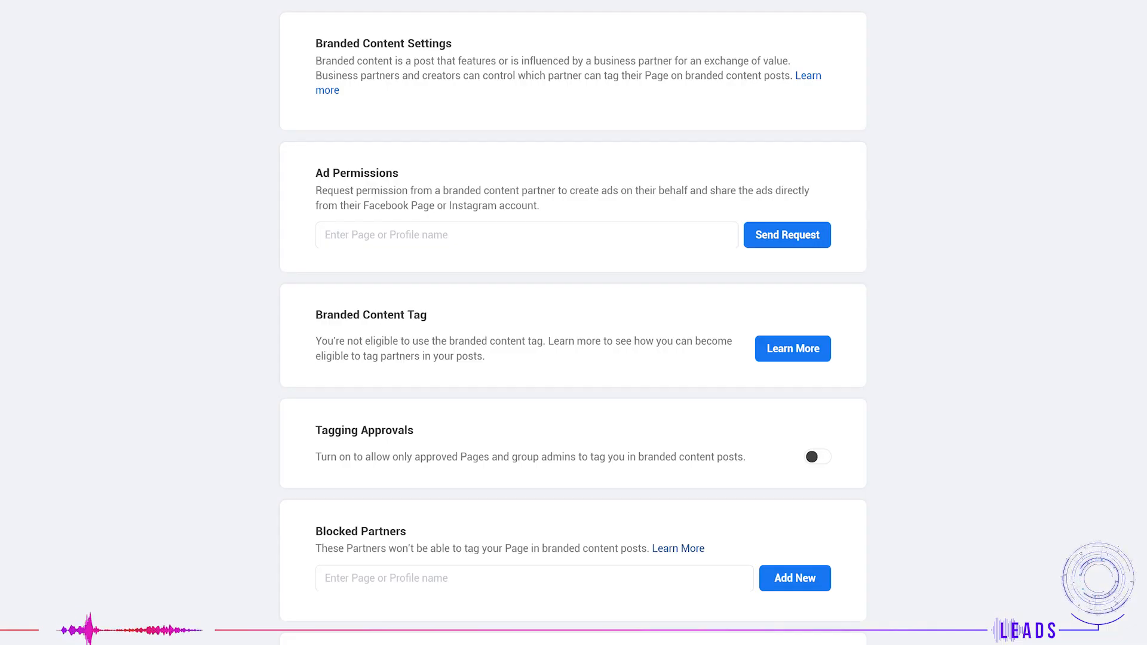
scroll(up, 3)
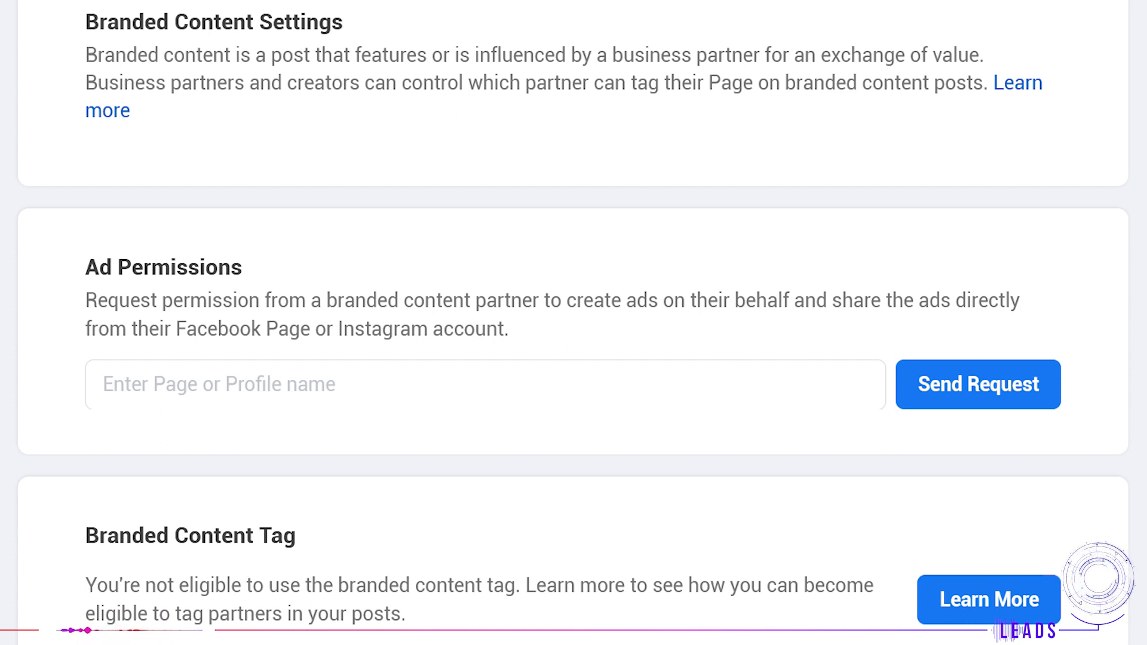
scroll(down, 3)
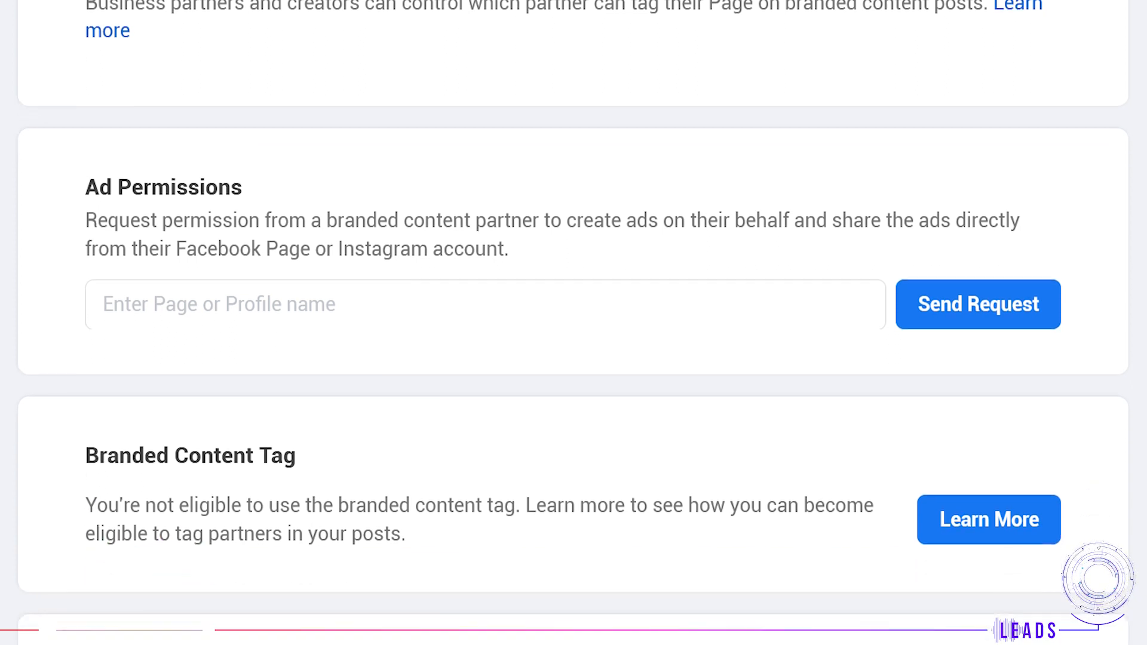
scroll(down, 3)
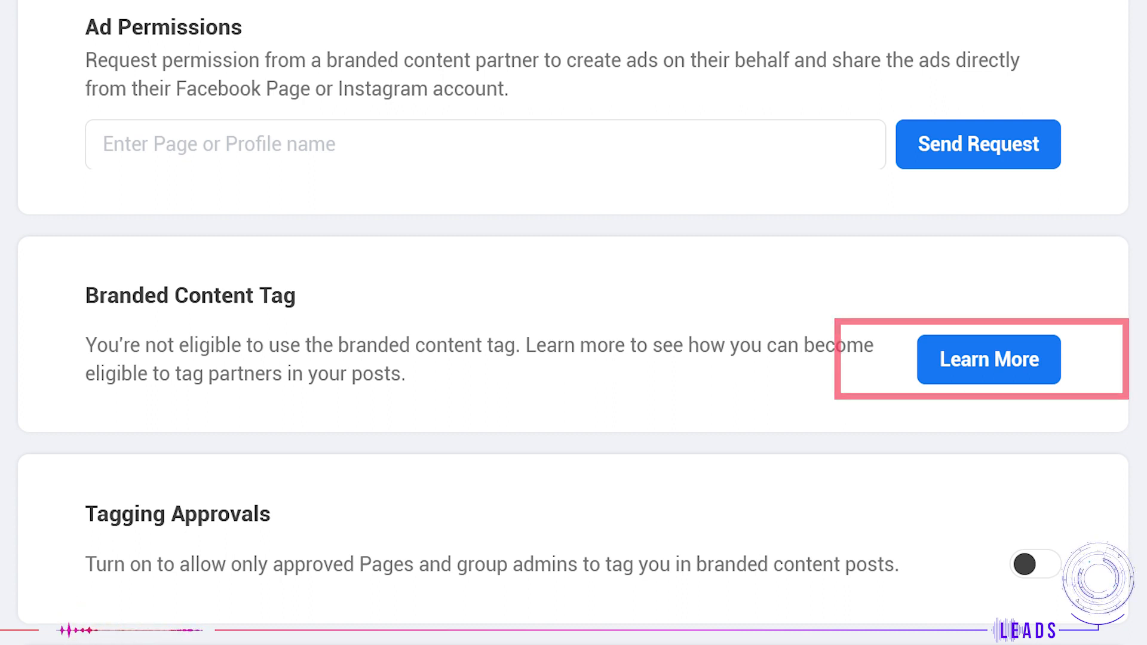
scroll(down, 3)
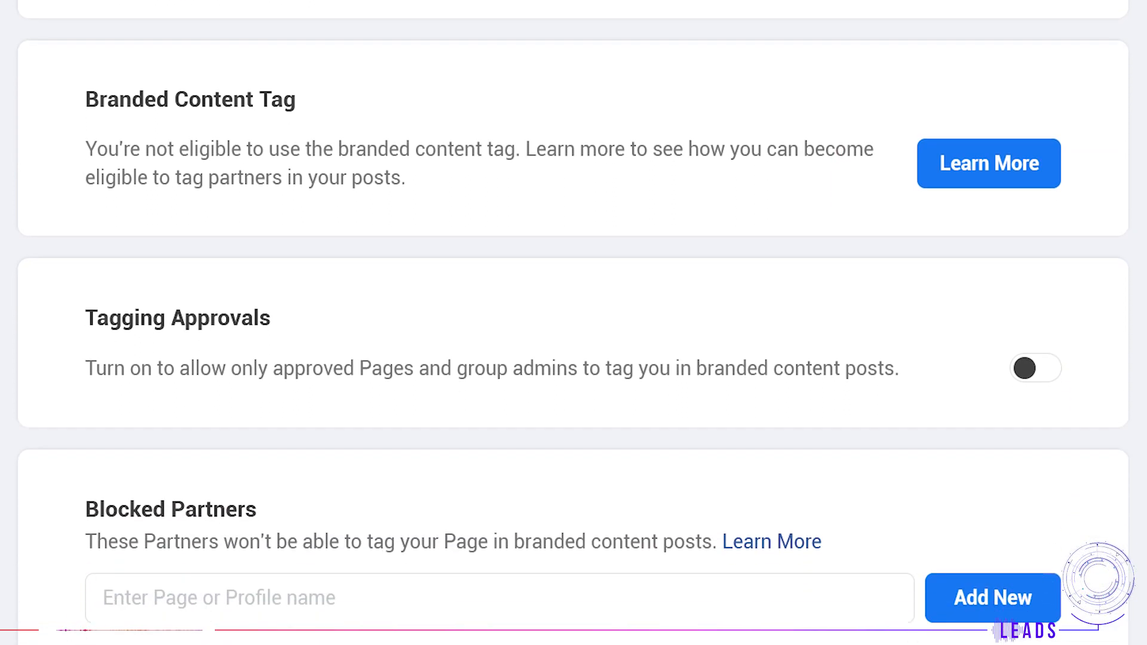
Step: Continue through Blocked Partners, Instagram and Email Notifications with both notifications on
scroll(down, 3)
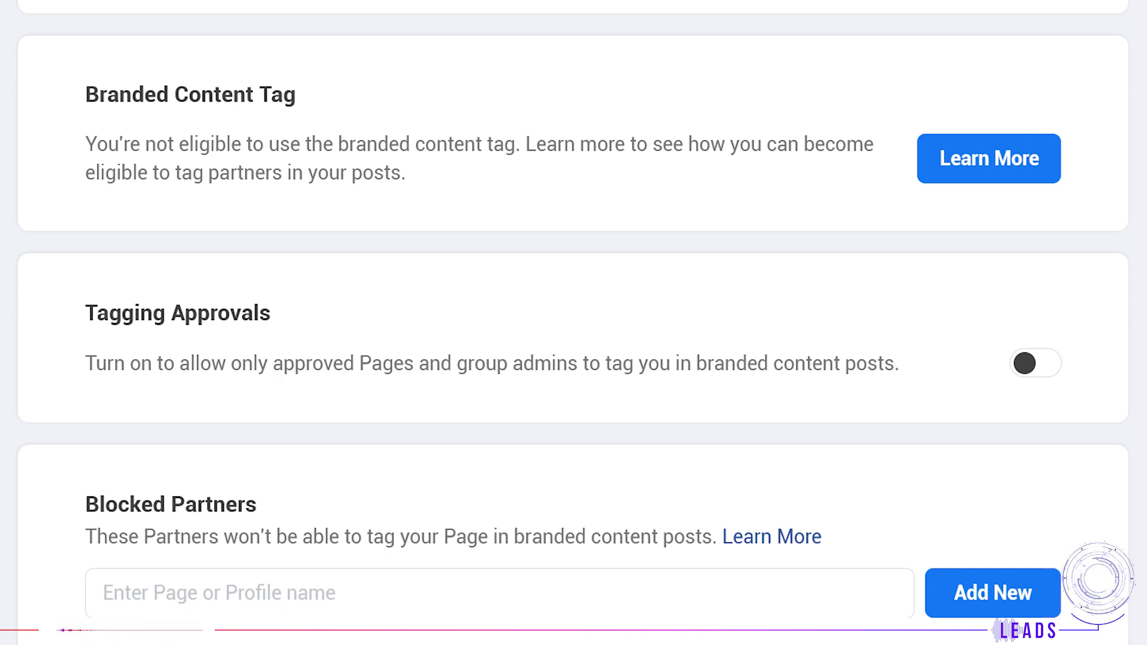
scroll(down, 3)
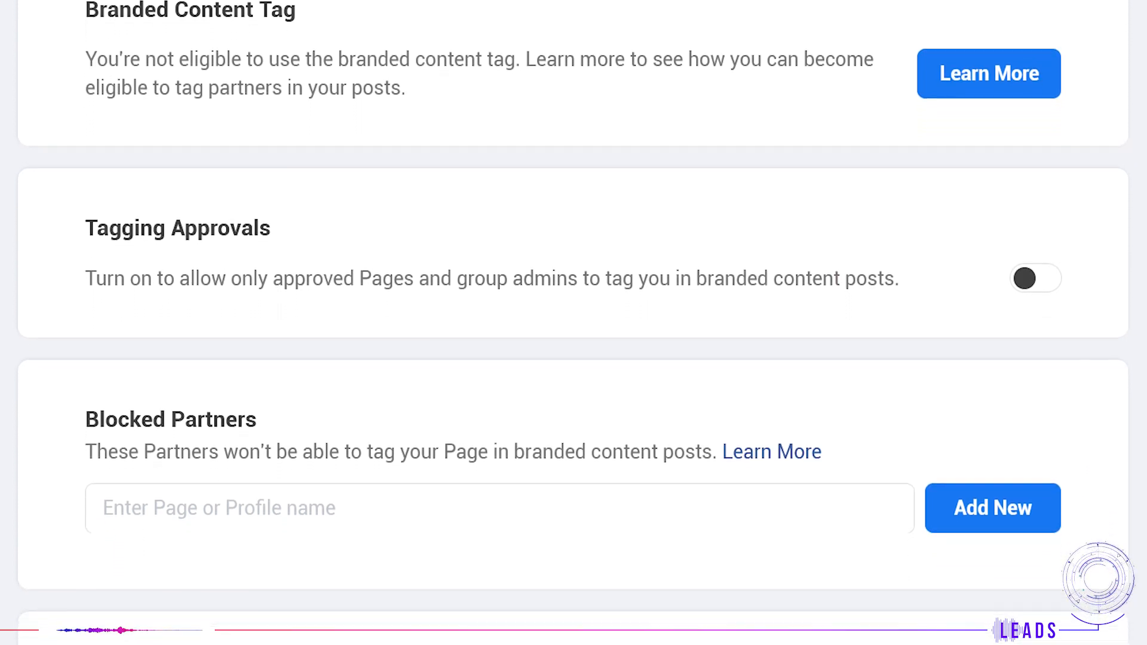
scroll(down, 3)
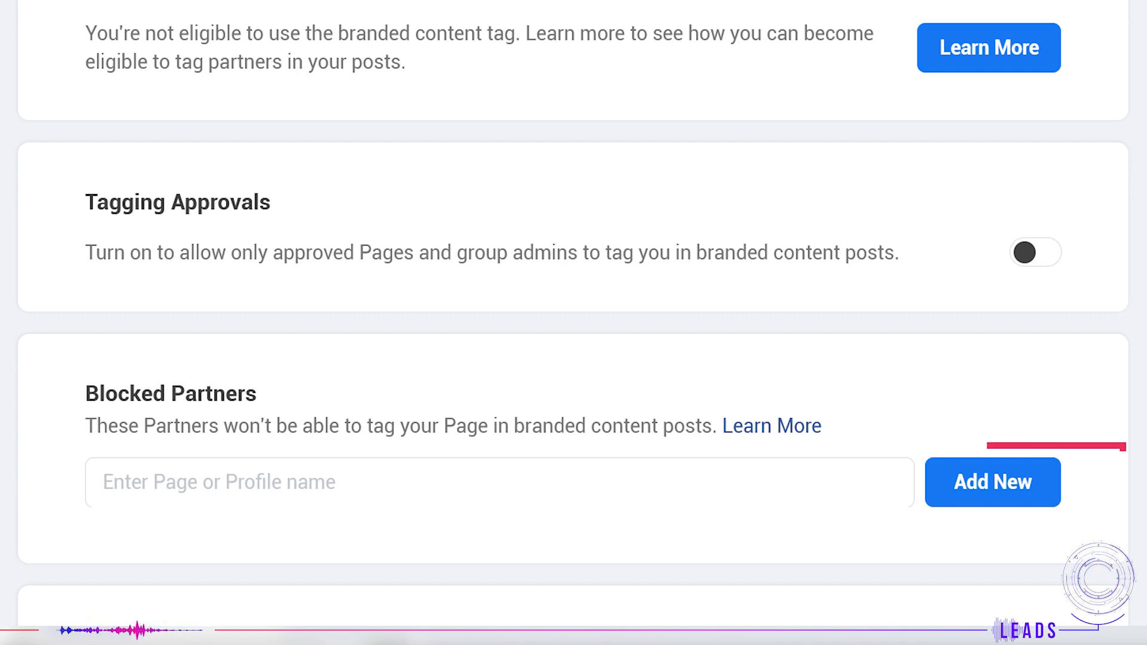
scroll(down, 3)
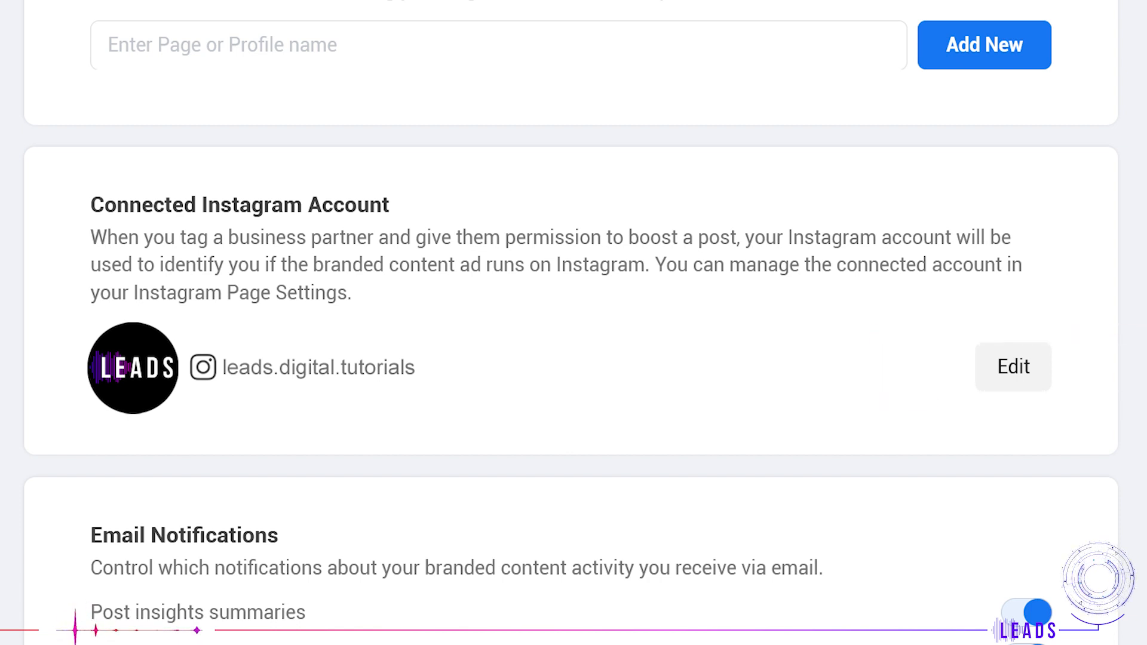
scroll(down, 3)
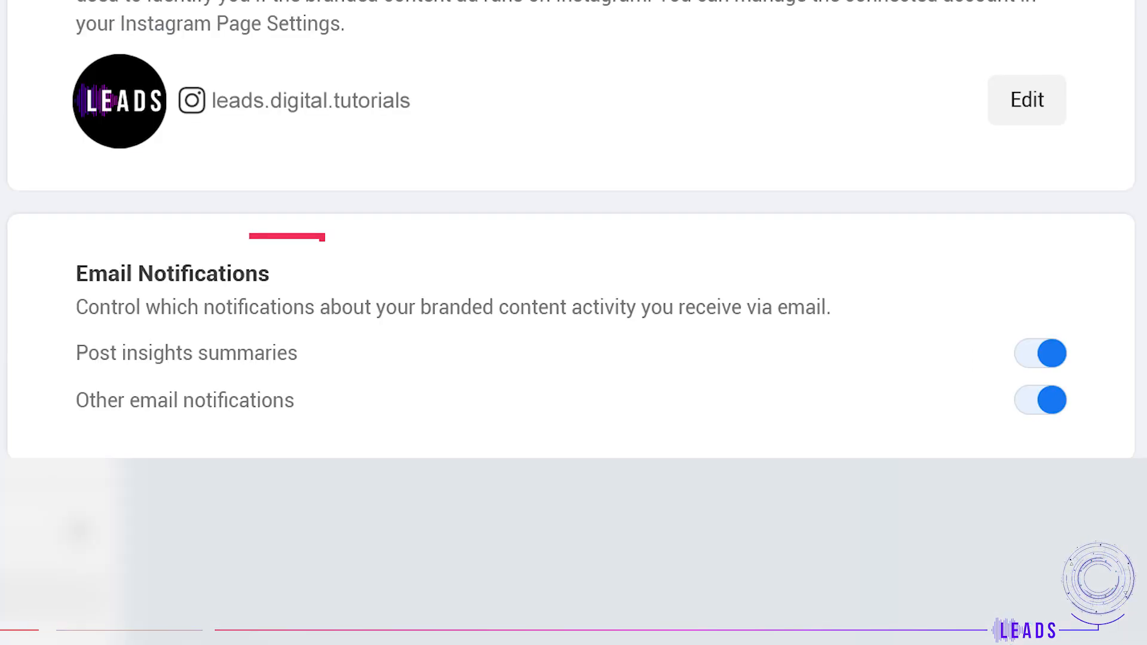